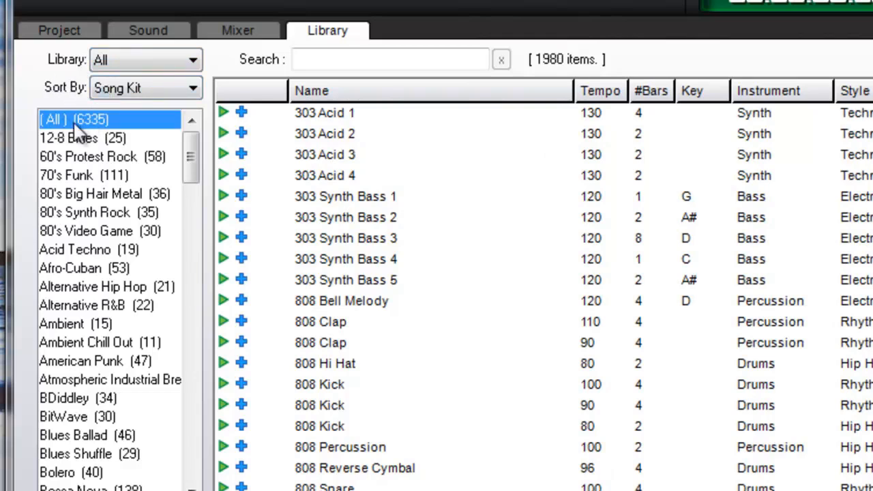
- Show every loop in the sound library by choosing the All category
left_click(82, 120)
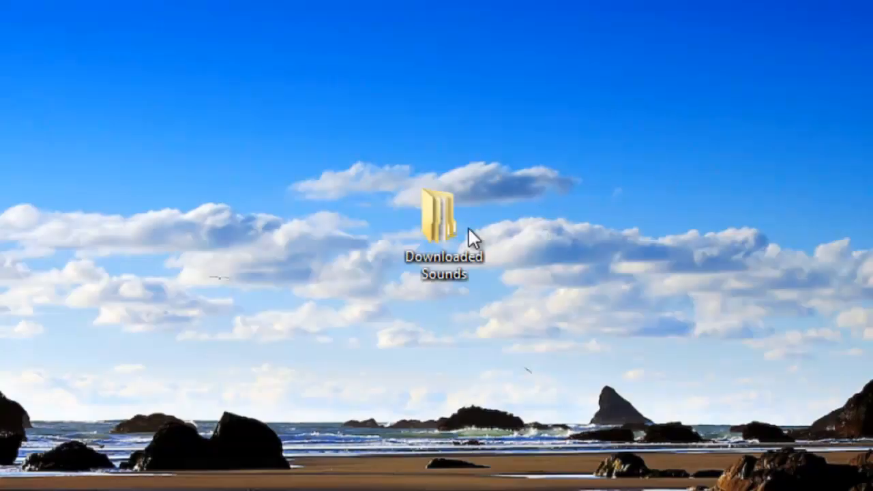
- Open the Downloaded Sounds desktop folder in Explorer to see its three subfolders
left_click(439, 225)
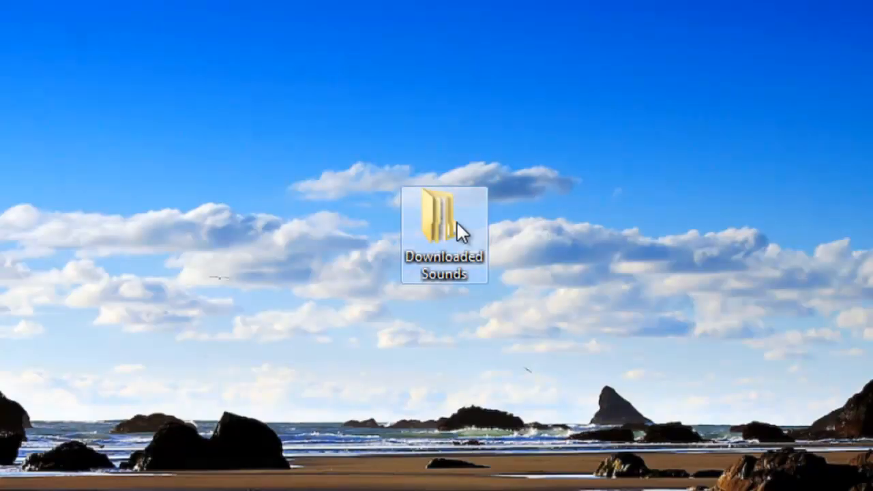
double_click(440, 225)
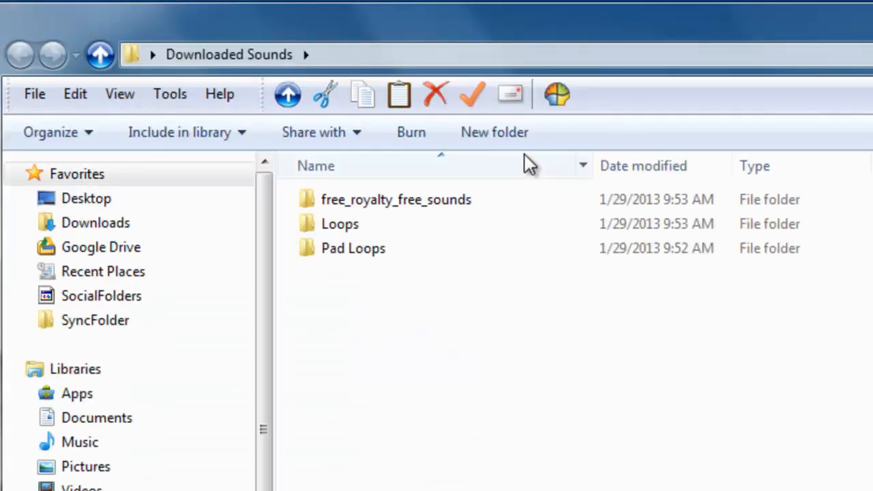
mouse_move(390, 285)
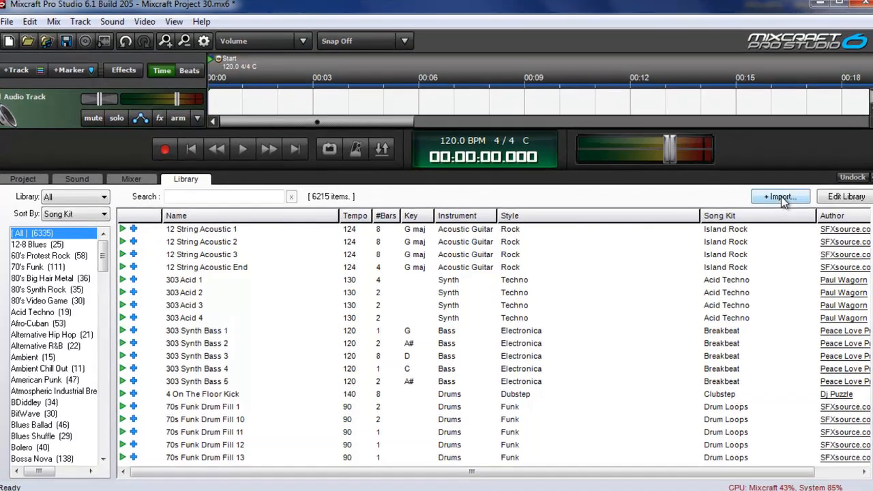
- Choose Desktop's Downloaded Sounds folder as the Import To Library source
left_click(780, 196)
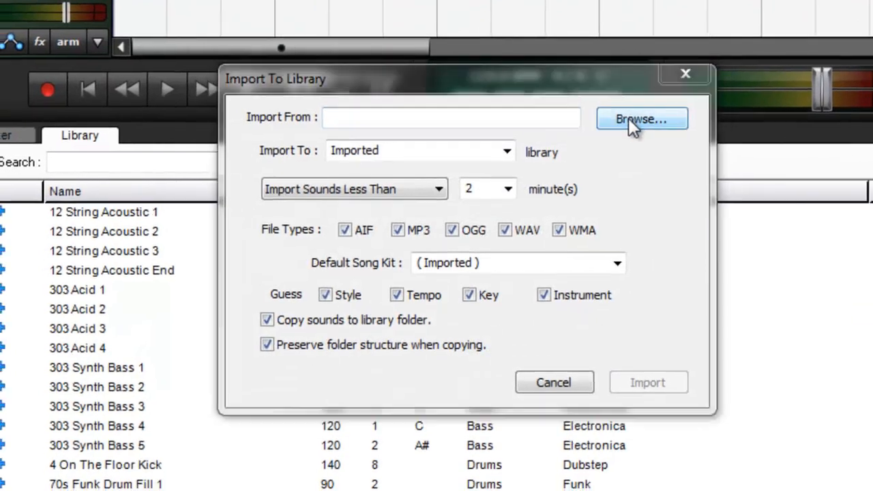
left_click(641, 119)
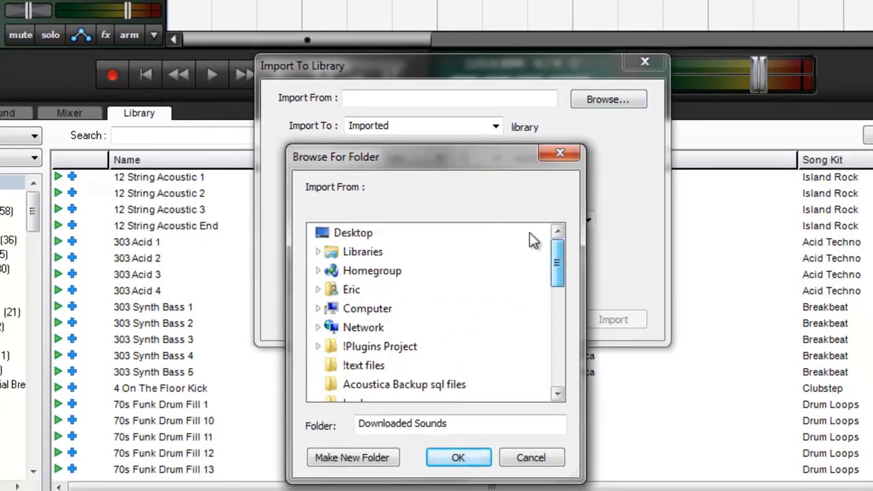
left_click(353, 232)
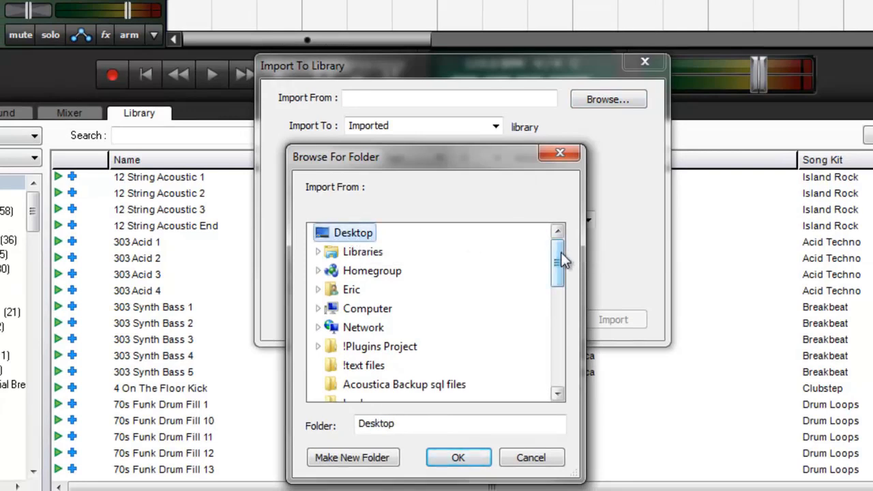
scroll("down", 3)
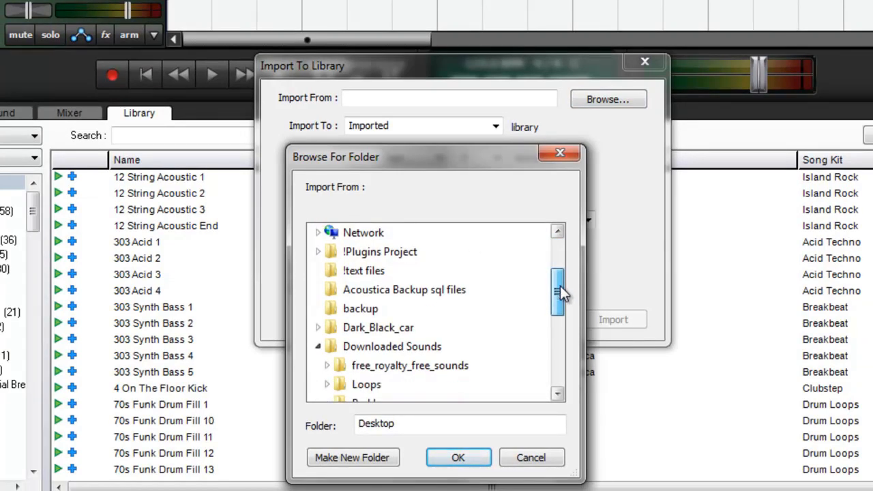
scroll("down", 3)
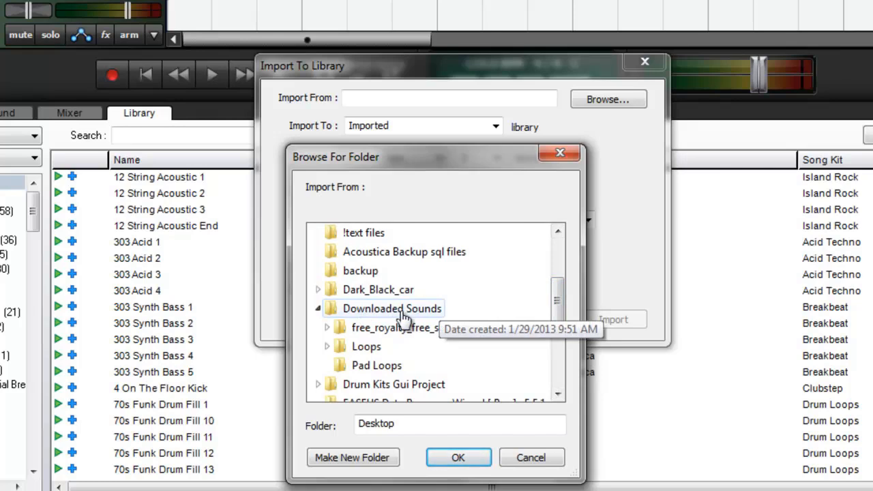
left_click(458, 457)
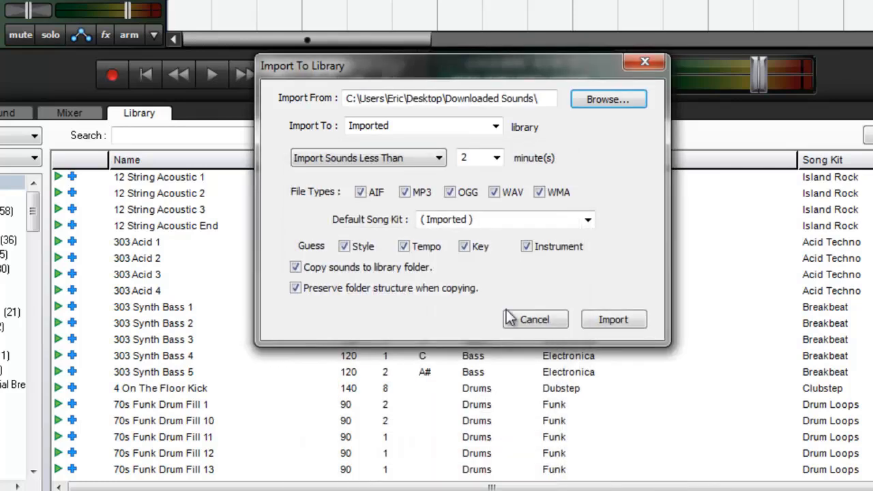
mouse_move(312, 134)
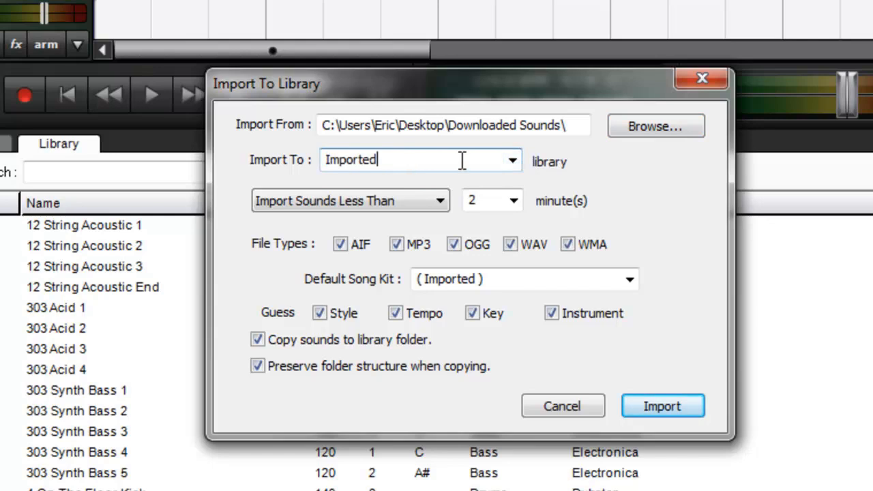
mouse_move(361, 190)
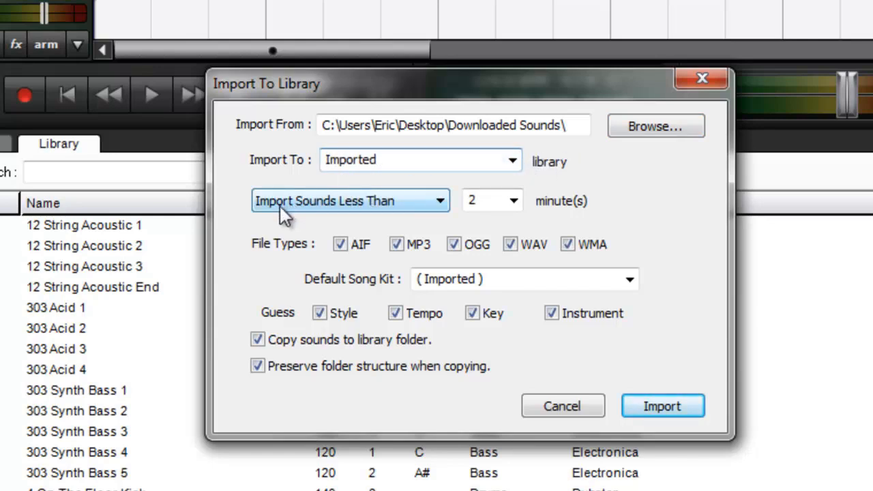
mouse_move(341, 221)
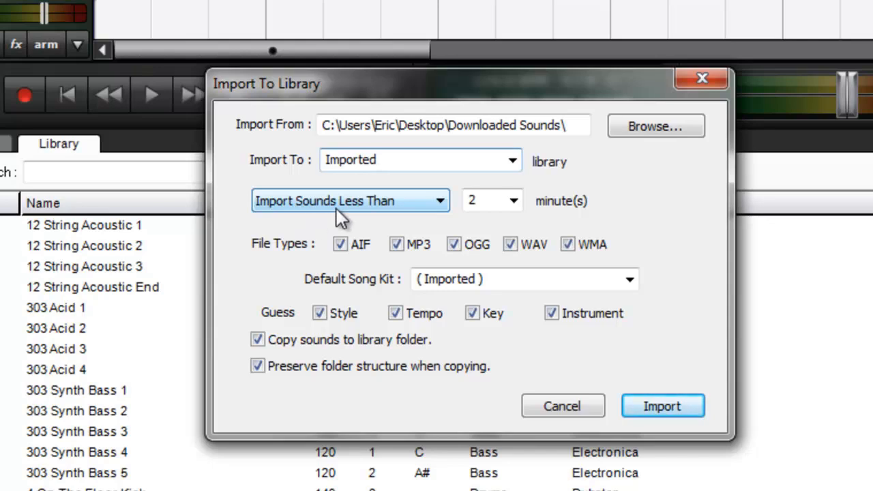
- Change the sound length filter to Import All Sounds
left_click(511, 199)
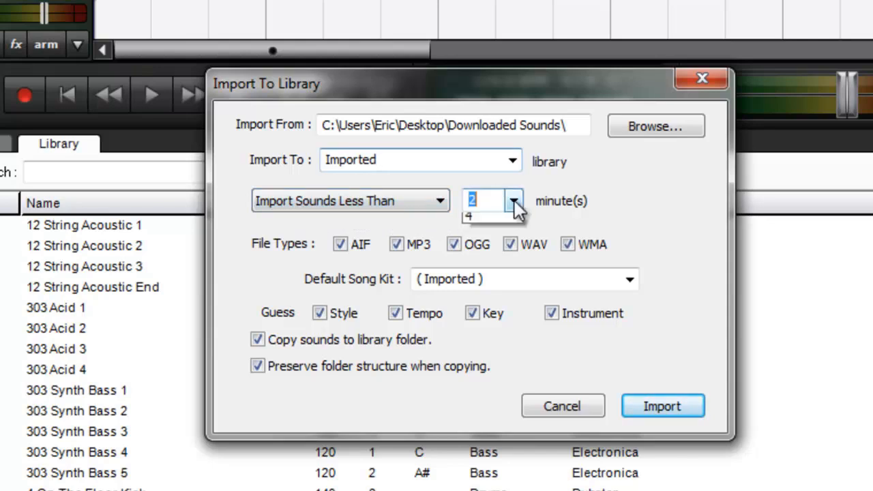
left_click(513, 200)
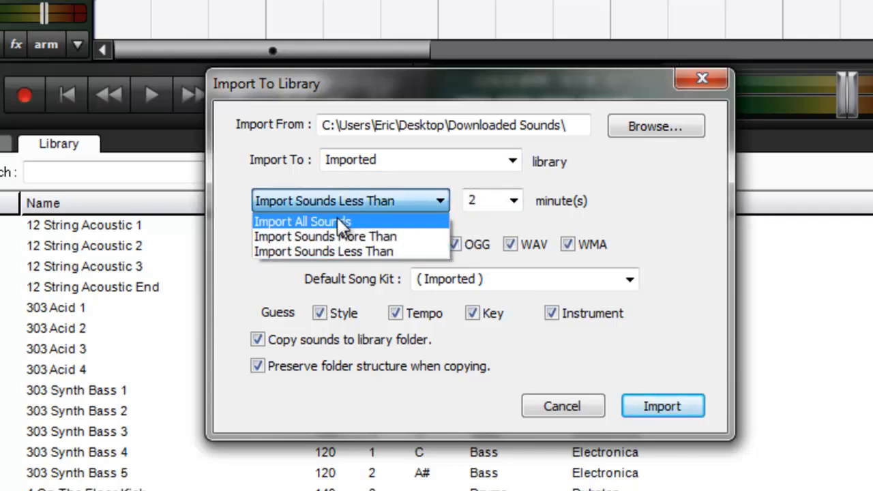
mouse_move(393, 236)
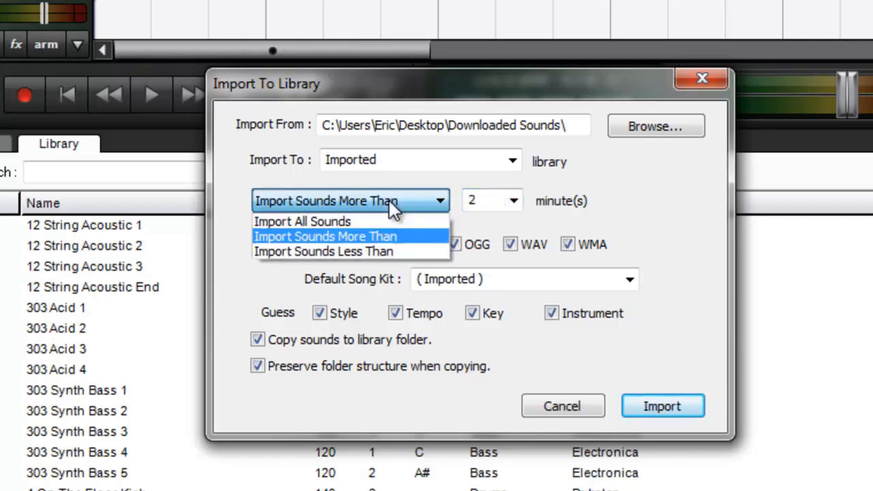
left_click(303, 221)
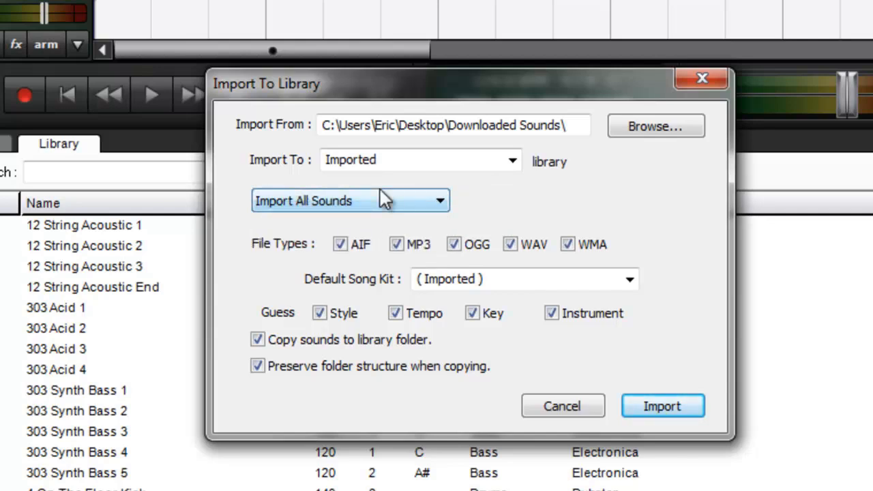
mouse_move(685, 217)
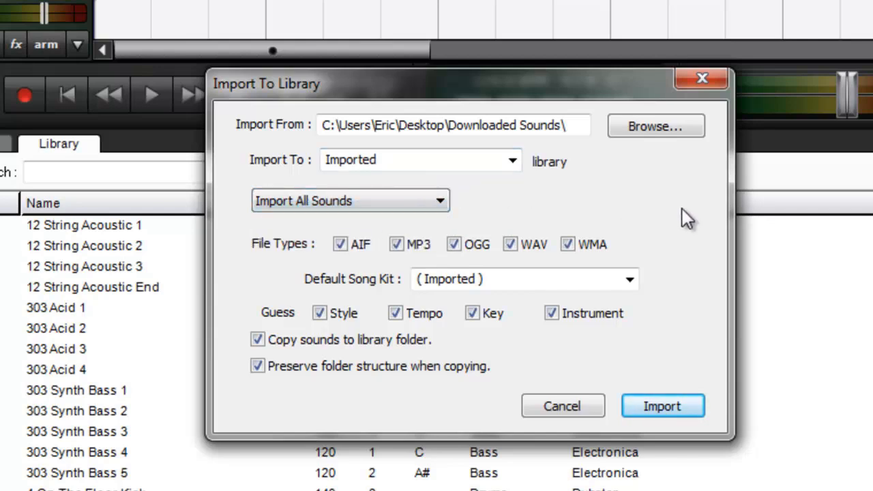
mouse_move(684, 258)
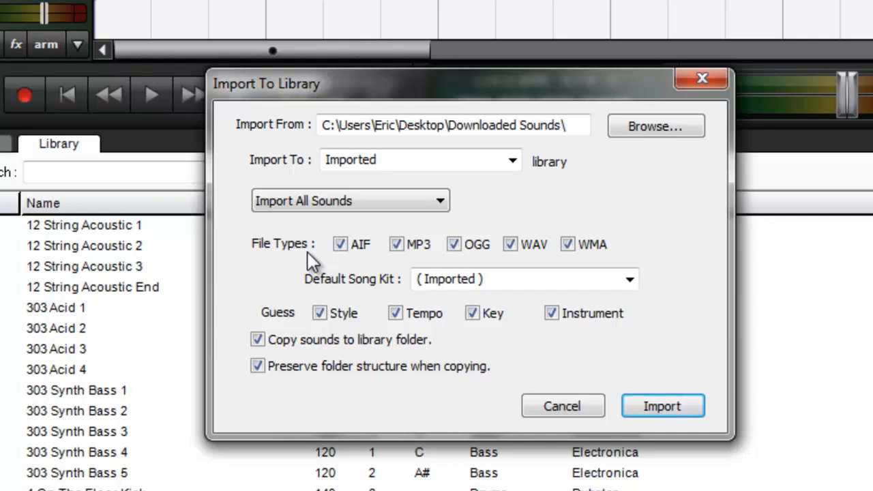
mouse_move(386, 252)
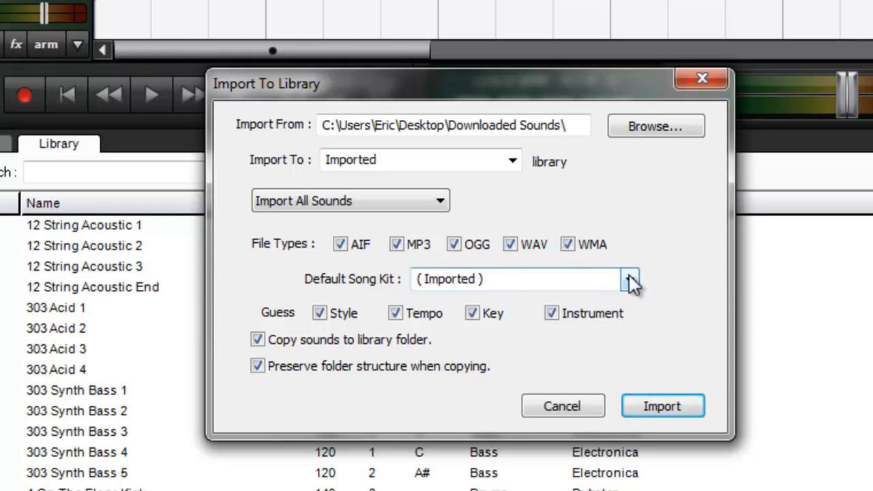
- Review the default song kit choices and keep Imported as the destination kit
left_click(627, 278)
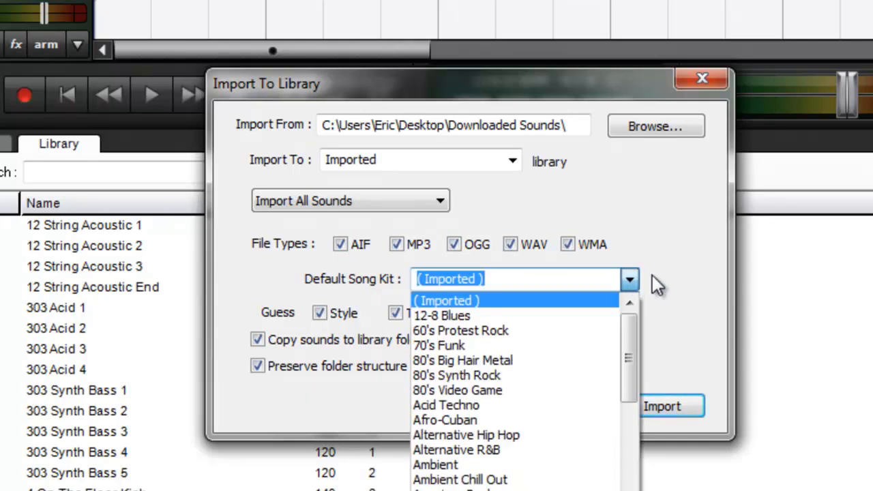
left_click(446, 300)
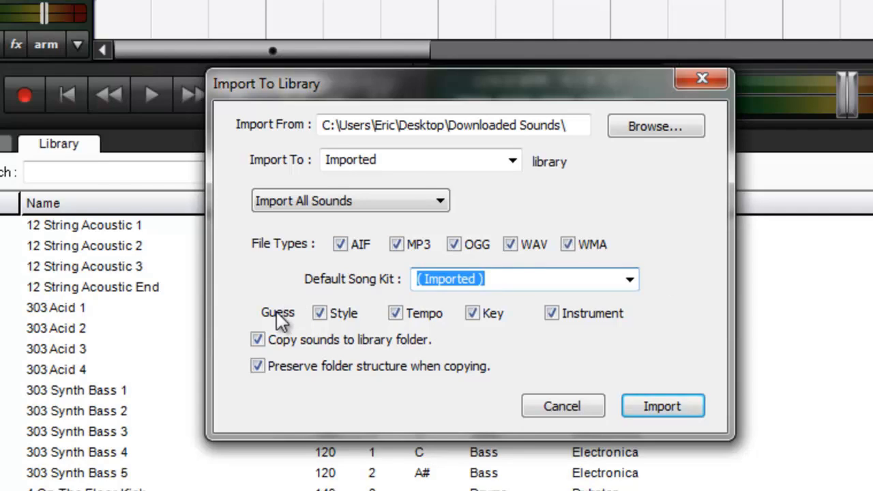
mouse_move(366, 324)
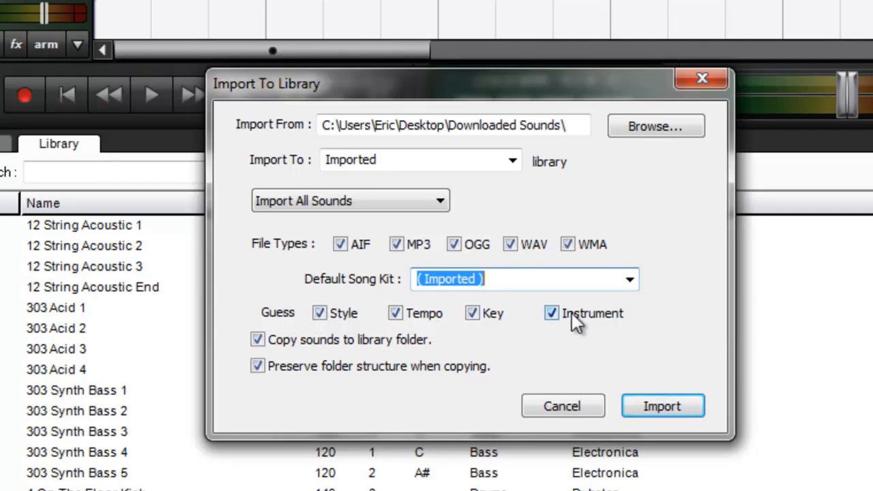
mouse_move(568, 334)
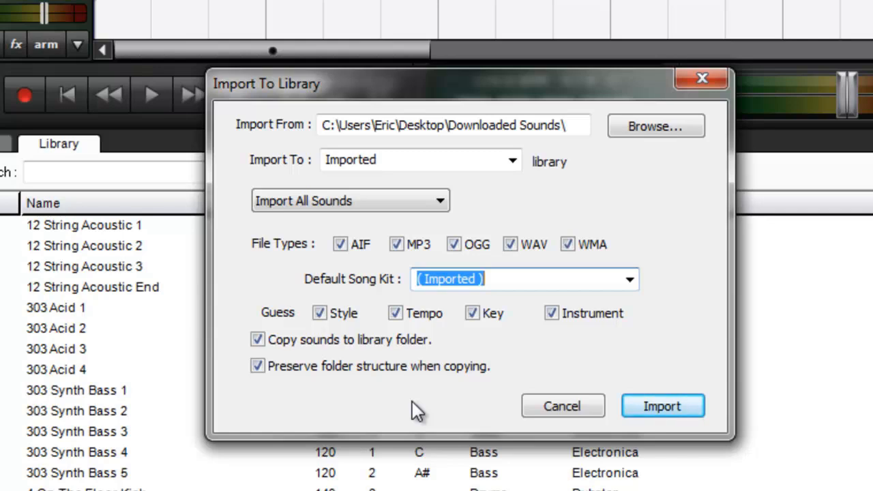
mouse_move(365, 395)
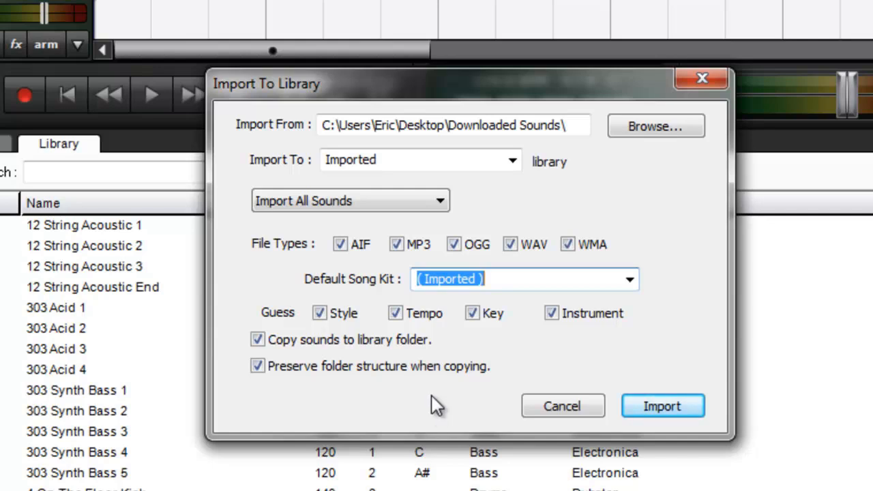
mouse_move(687, 418)
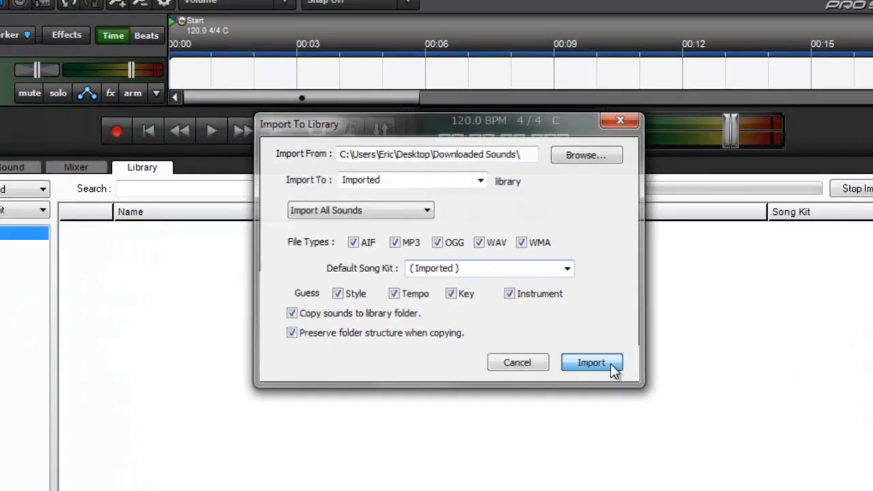
- Run the import of 2822 sounds and dismiss the Import Finished summary
left_click(592, 363)
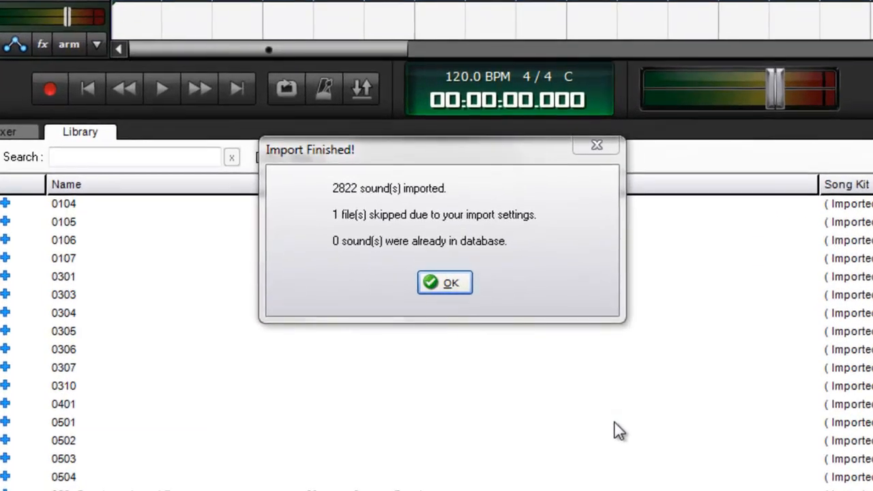
mouse_move(343, 207)
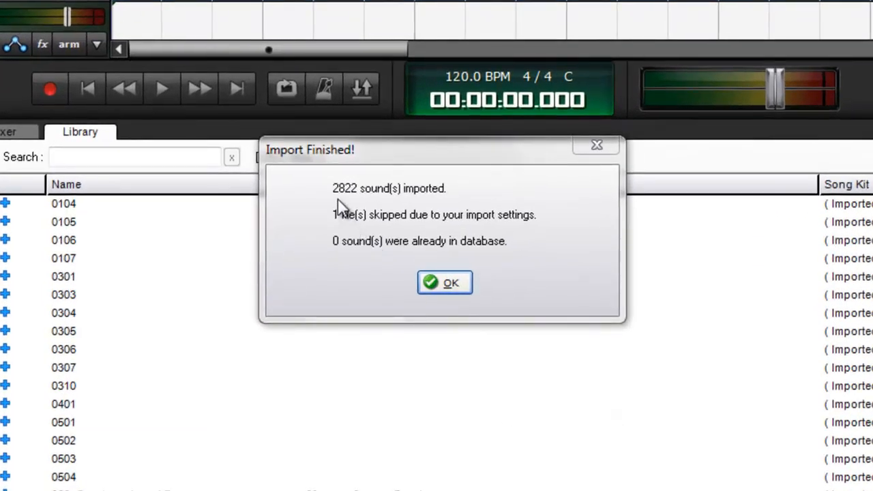
mouse_move(375, 219)
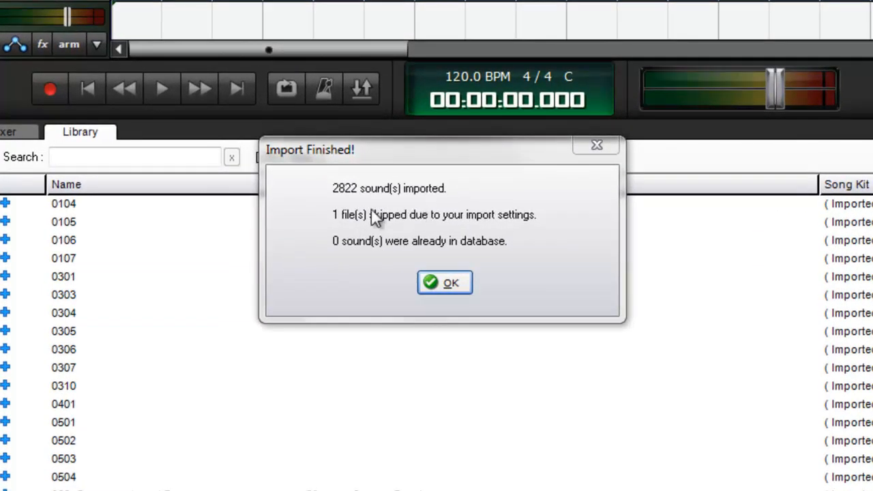
mouse_move(513, 235)
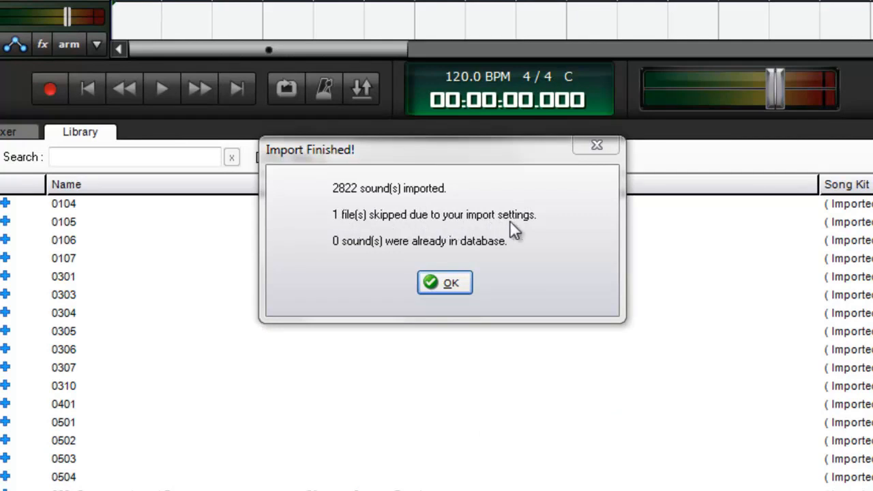
mouse_move(359, 264)
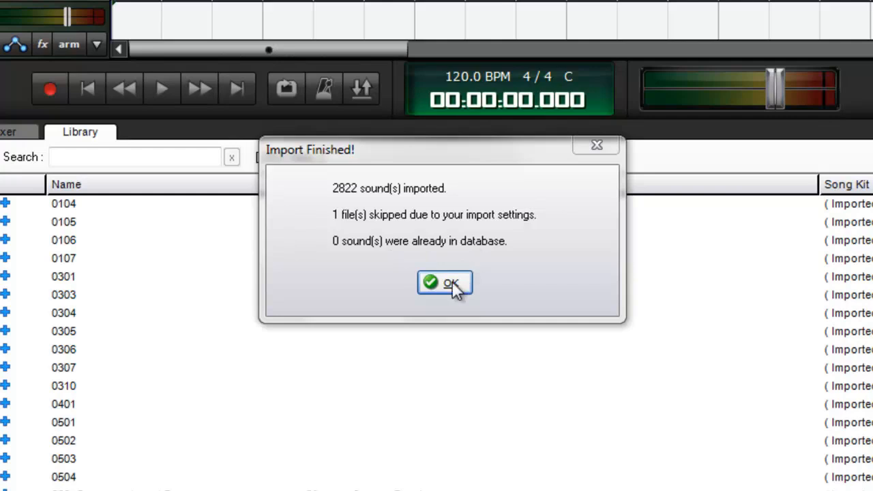
left_click(445, 282)
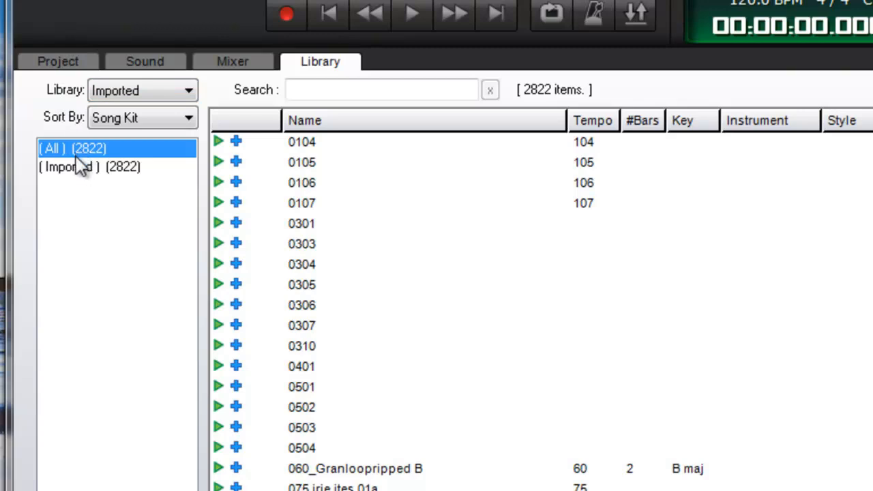
left_click(89, 166)
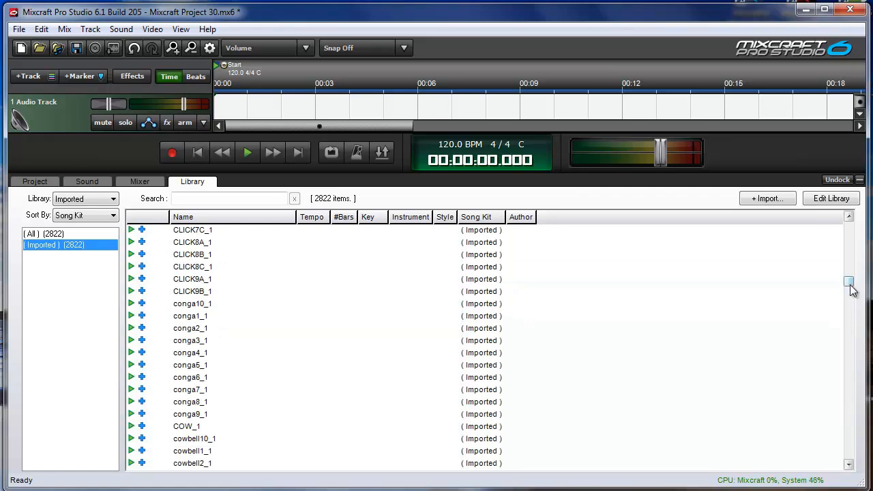
left_click_drag(851, 283, 851, 393)
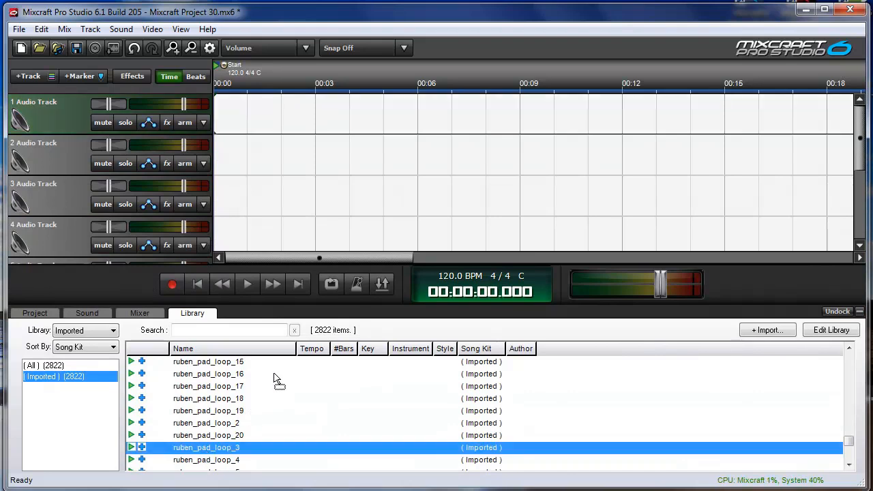
- Place ruben_pad_loop_3 on track 1, play it back, then remove the clip
left_click_drag(206, 447, 375, 116)
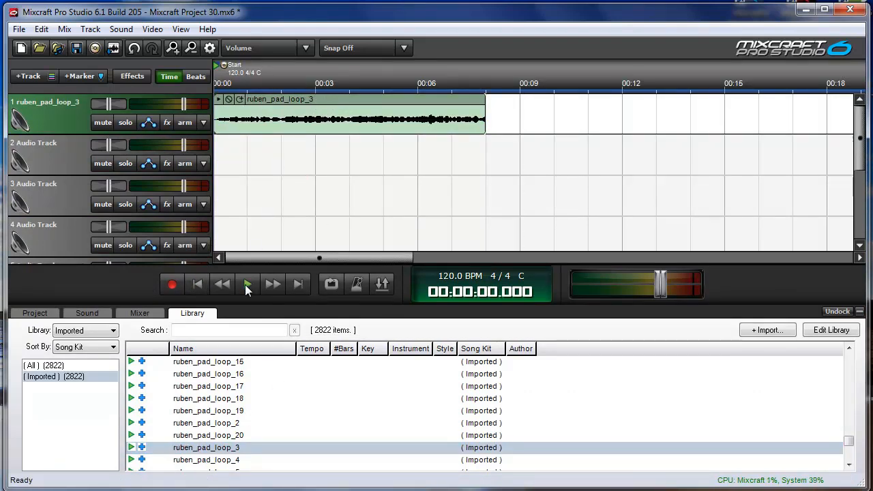
left_click(248, 283)
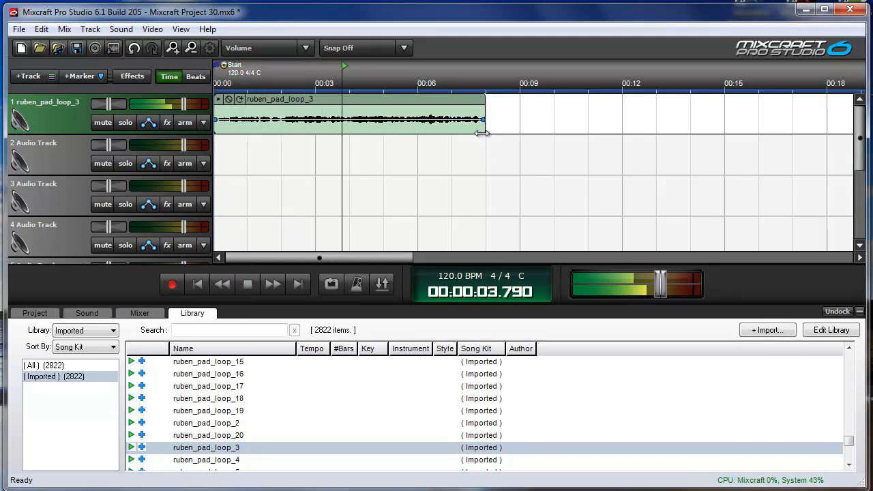
left_click(248, 283)
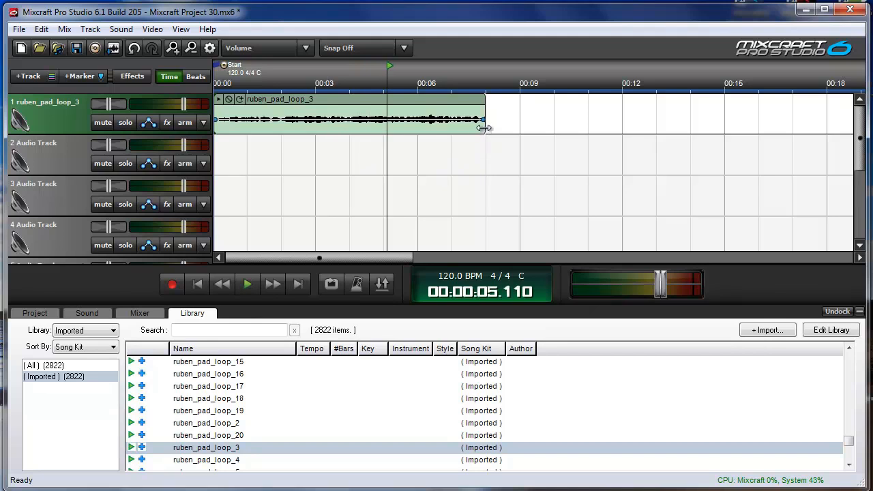
left_click_drag(483, 128, 745, 128)
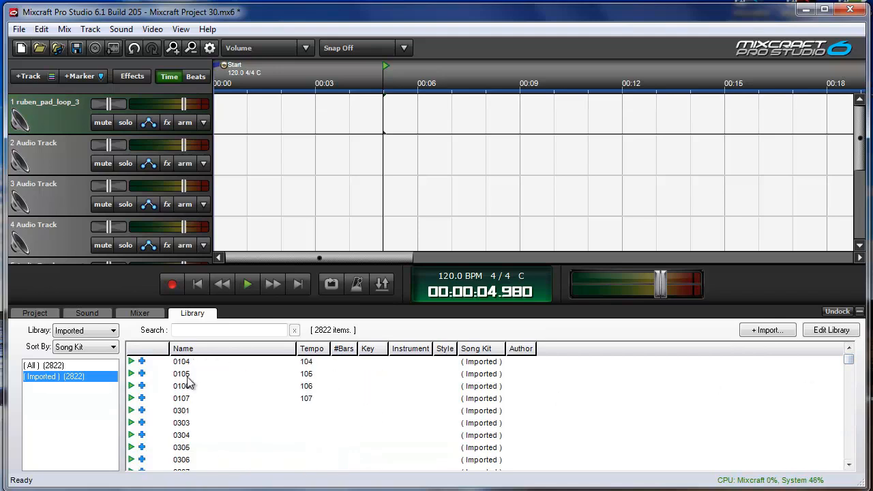
- Audition the 090_alshon C loop on track 1 with playback
left_click(182, 374)
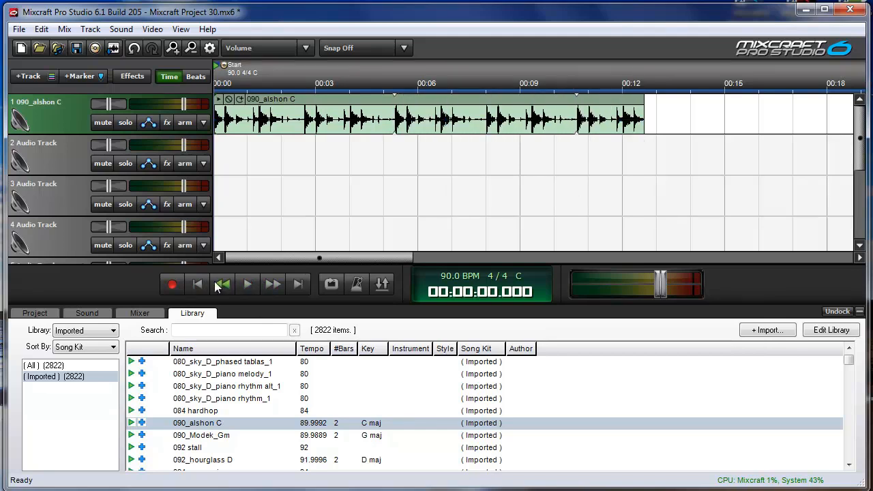
left_click(249, 285)
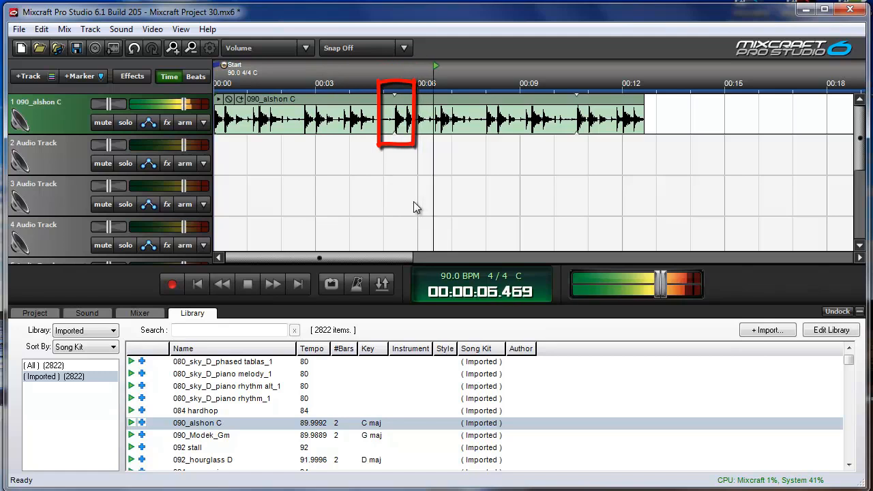
left_click(248, 284)
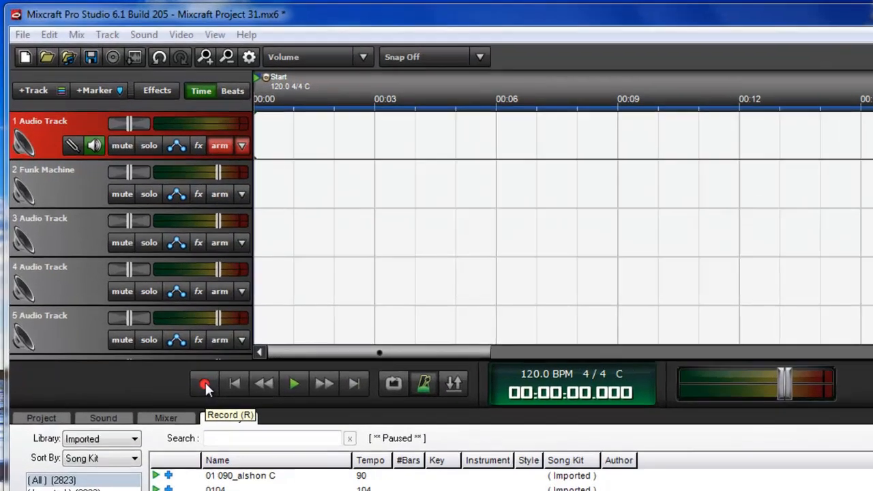
- Record a guitar take onto the armed first track and stop the recording
left_click(204, 385)
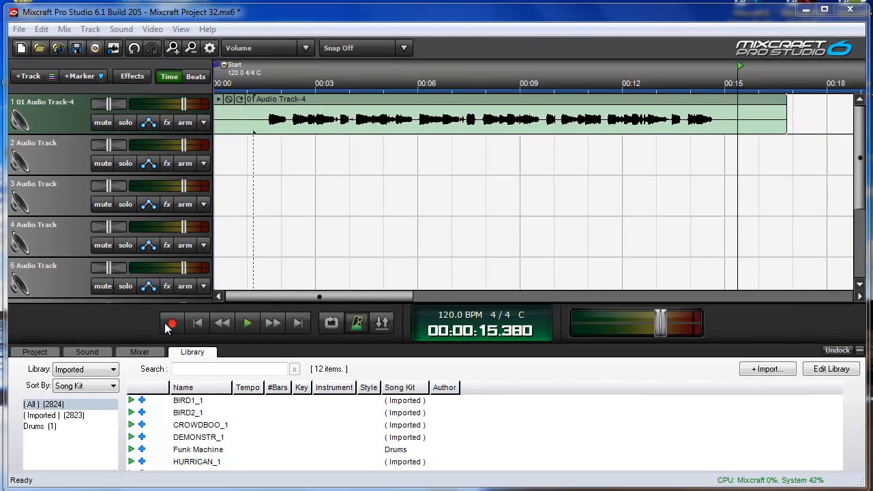
left_click(197, 322)
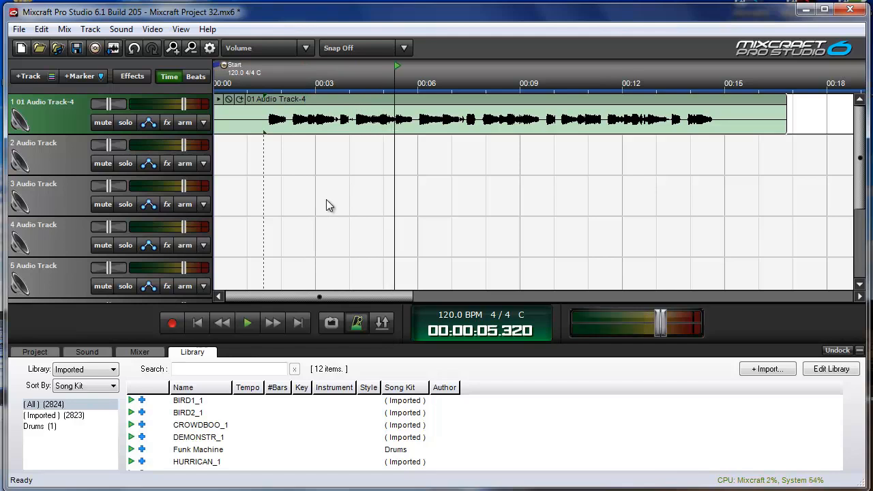
mouse_move(320, 180)
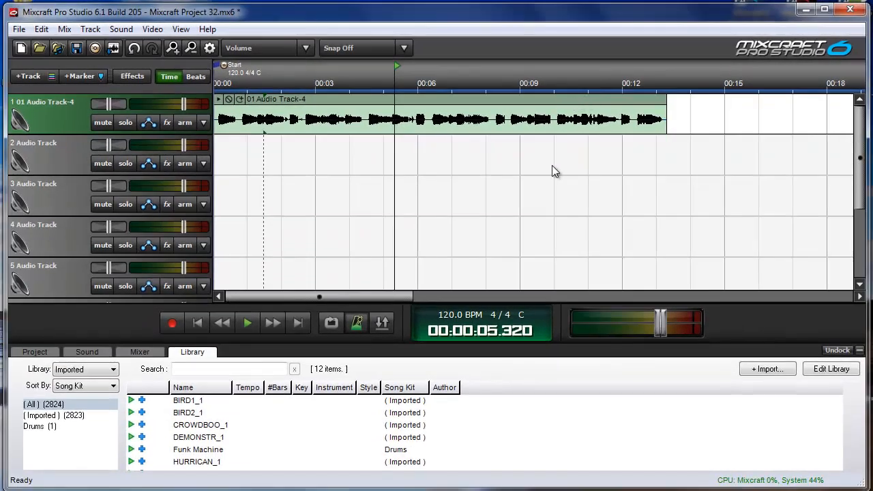
mouse_move(363, 108)
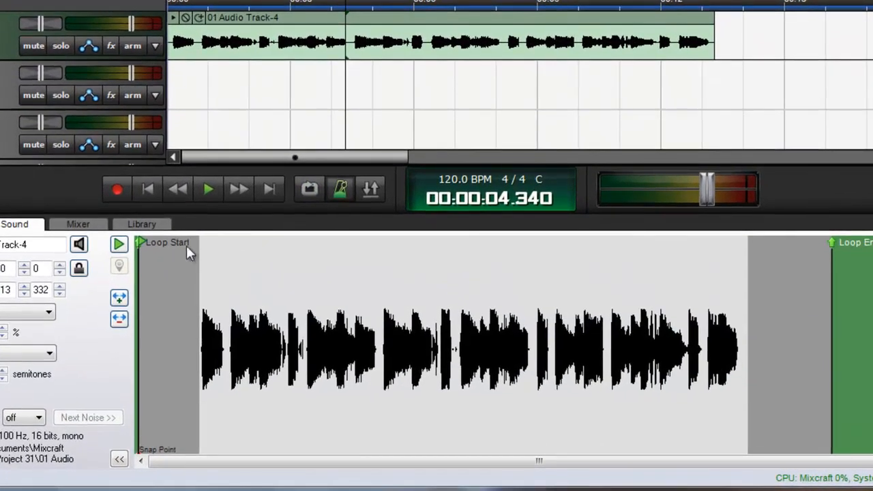
mouse_move(143, 244)
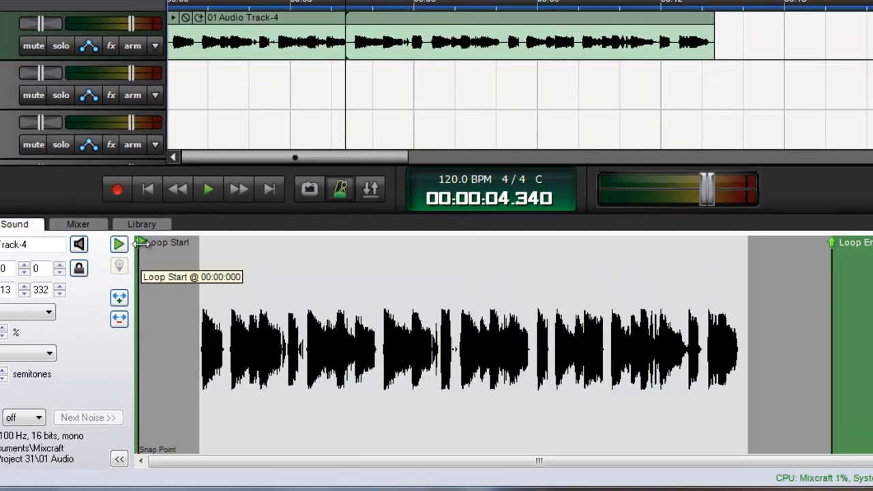
- Set loop start at the first note and loop end at the phrase end, then stretch the clip past 16 seconds
left_click_drag(139, 243, 180, 243)
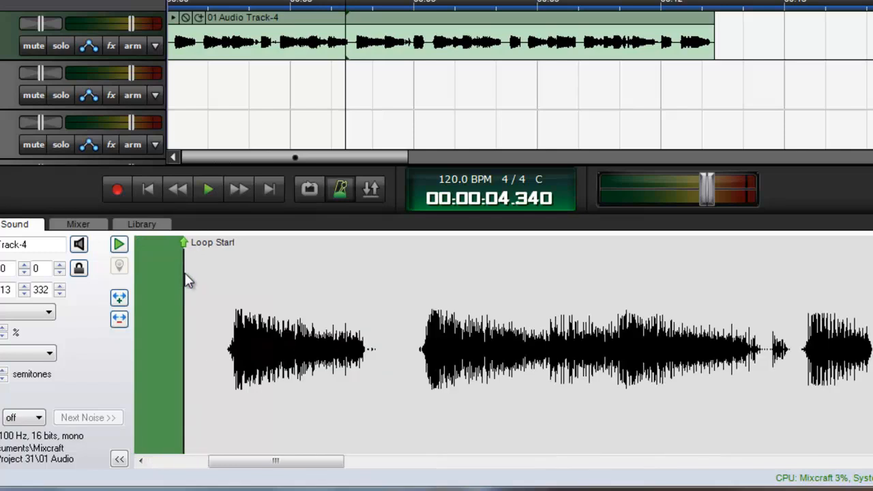
left_click_drag(182, 243, 290, 242)
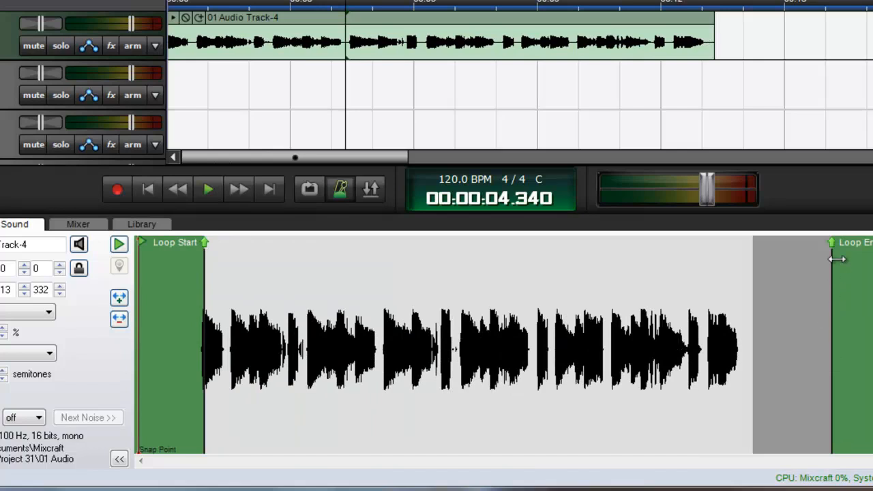
left_click_drag(834, 246, 737, 246)
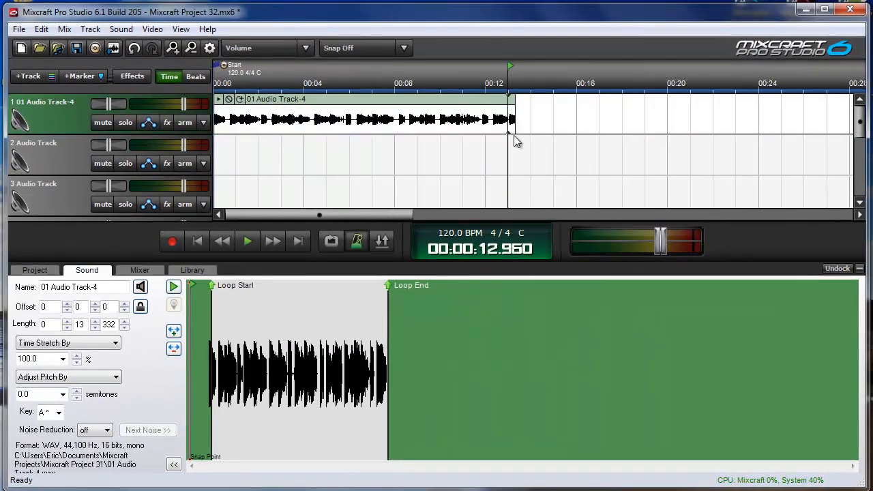
left_click_drag(516, 120, 639, 120)
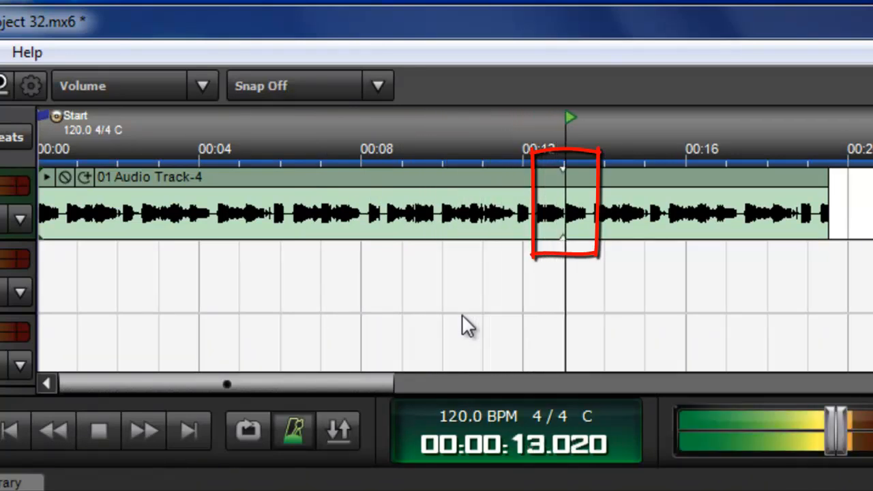
- Bring up the Add To Library dialog for the trimmed guitar clip from its context menu
left_click(98, 431)
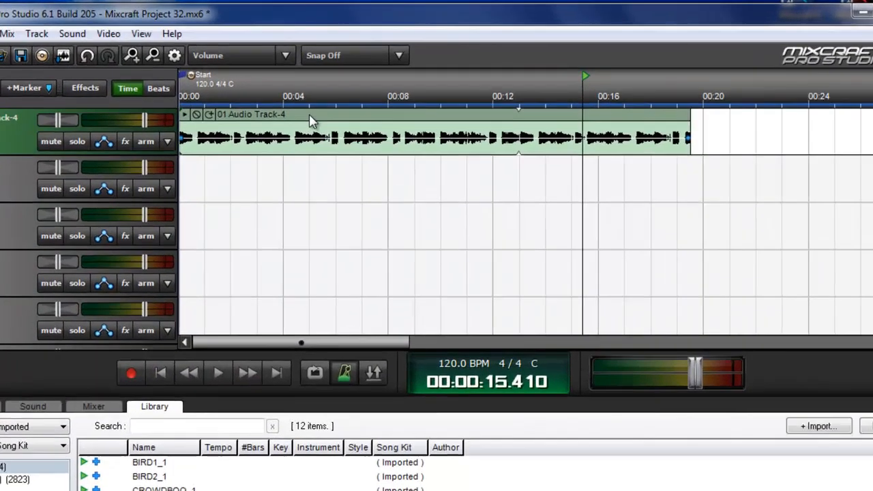
right_click(311, 125)
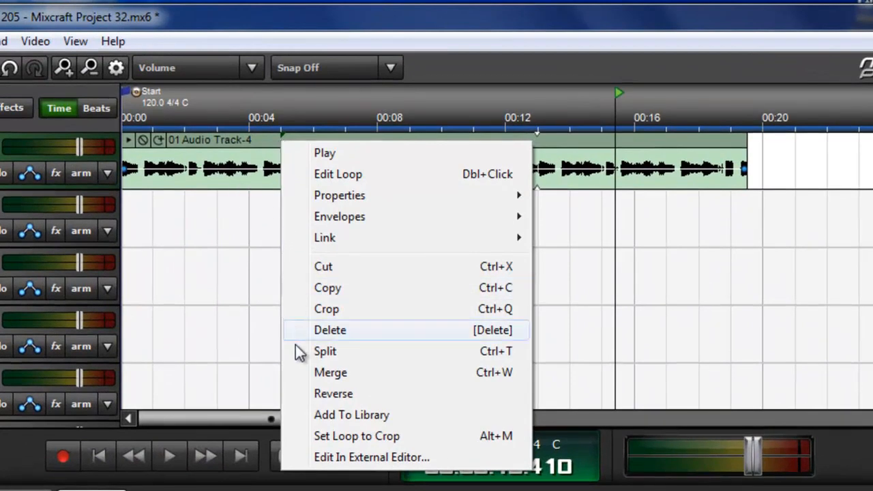
left_click(352, 415)
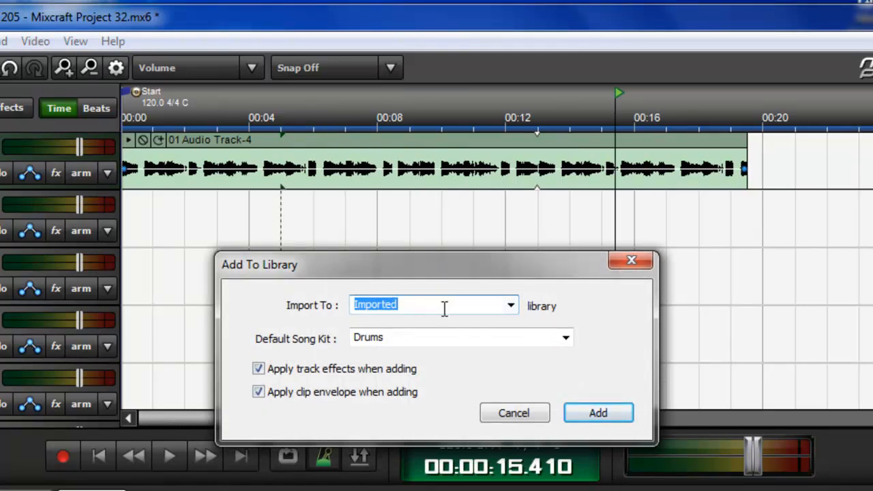
- Target the Recorded Sounds library and name the default song kit 'Guitar'
left_click(510, 304)
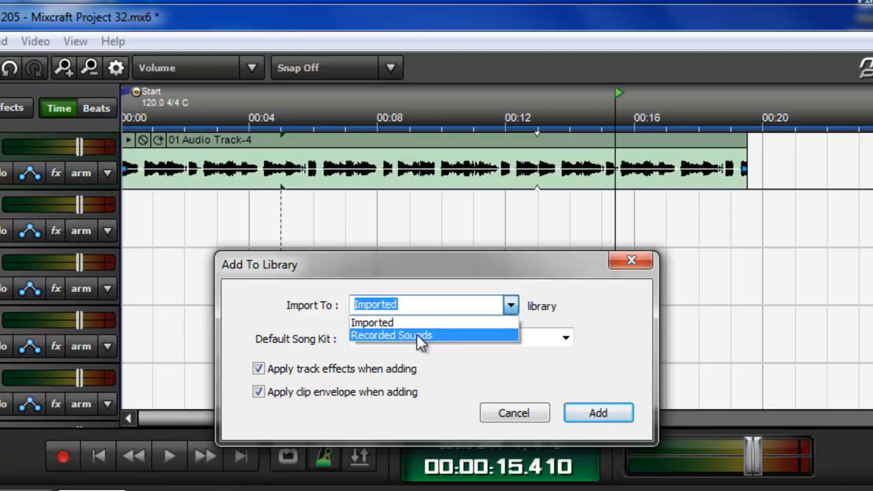
left_click(390, 336)
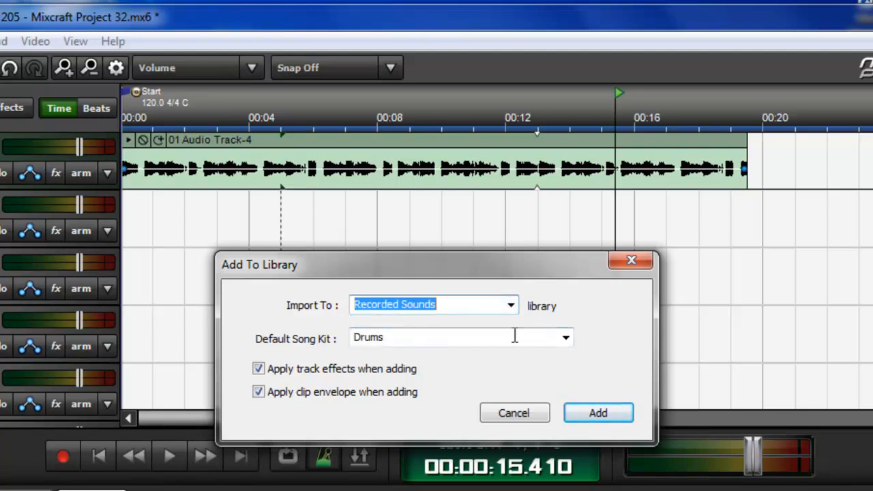
mouse_move(294, 338)
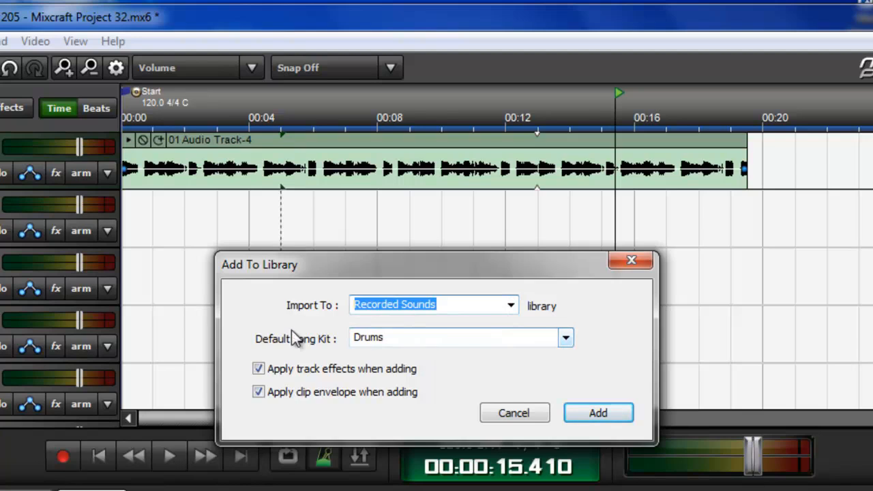
mouse_move(566, 345)
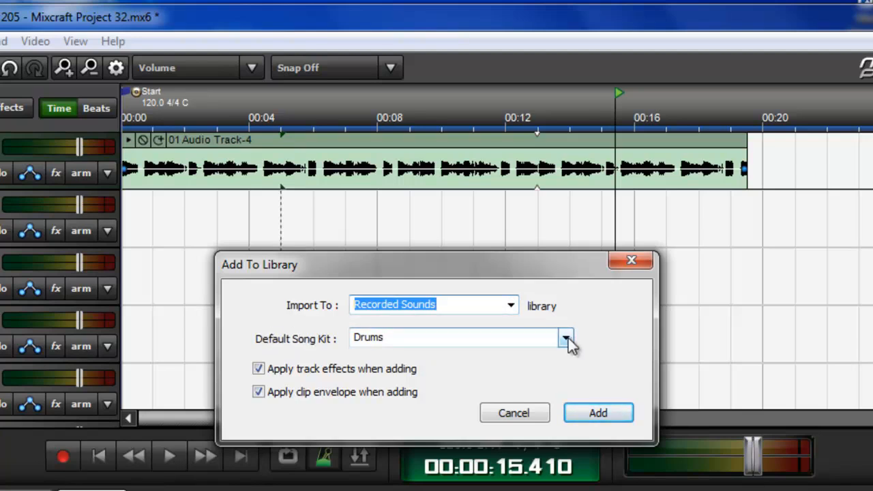
left_click(566, 338)
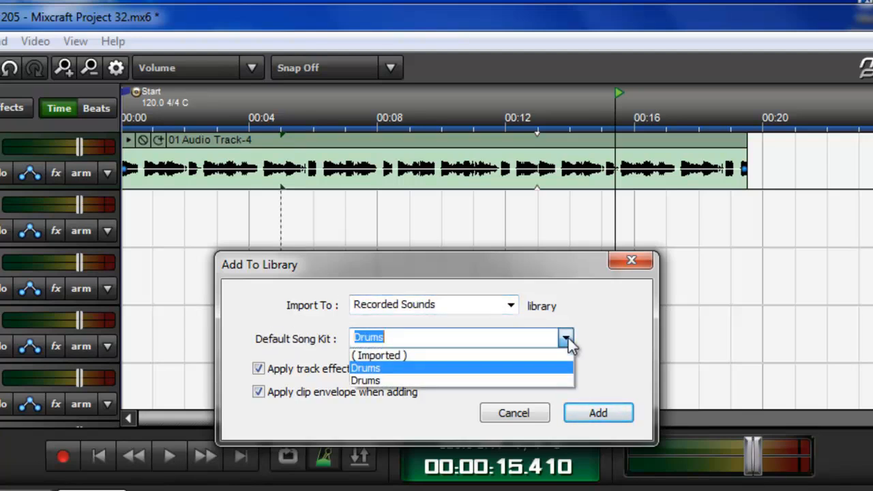
left_click(365, 368)
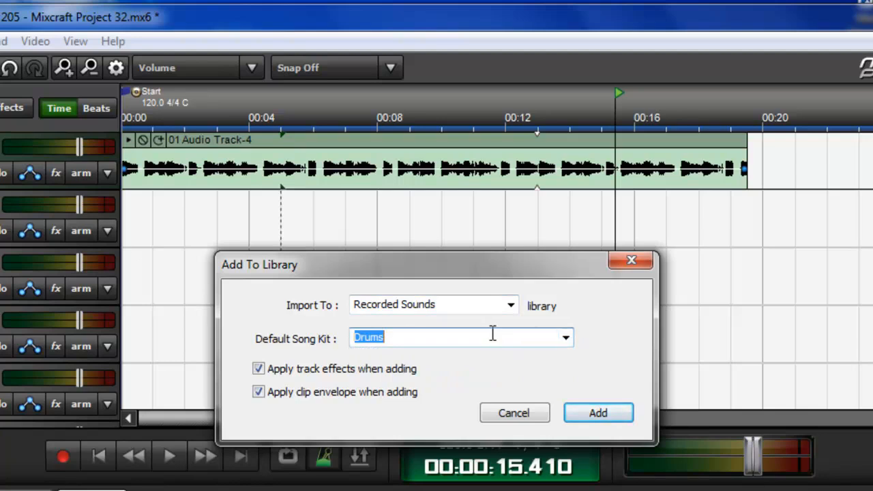
type("G")
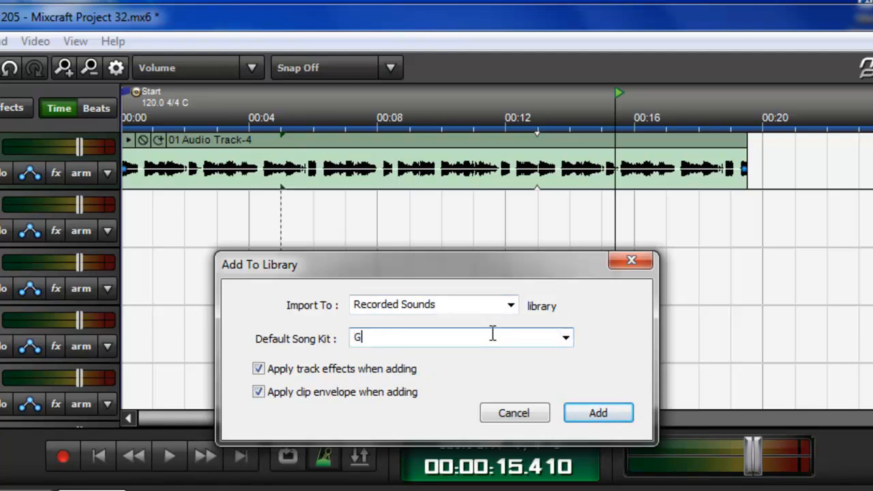
type("uitar")
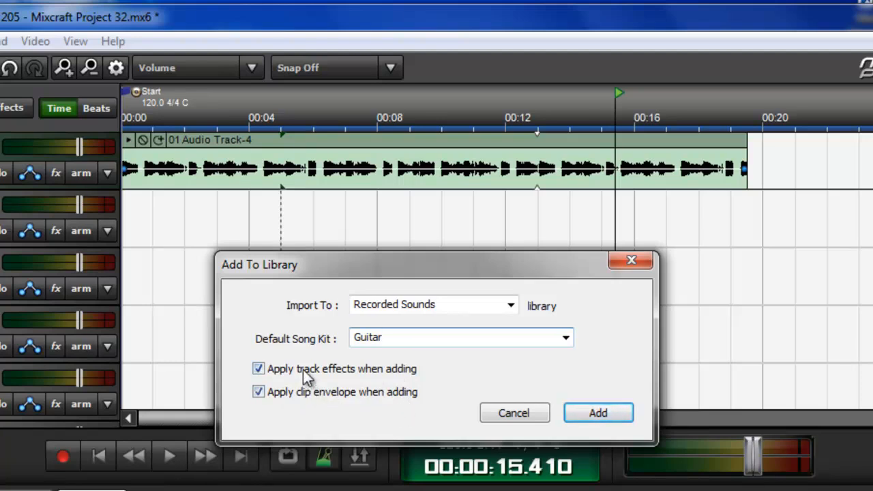
mouse_move(133, 179)
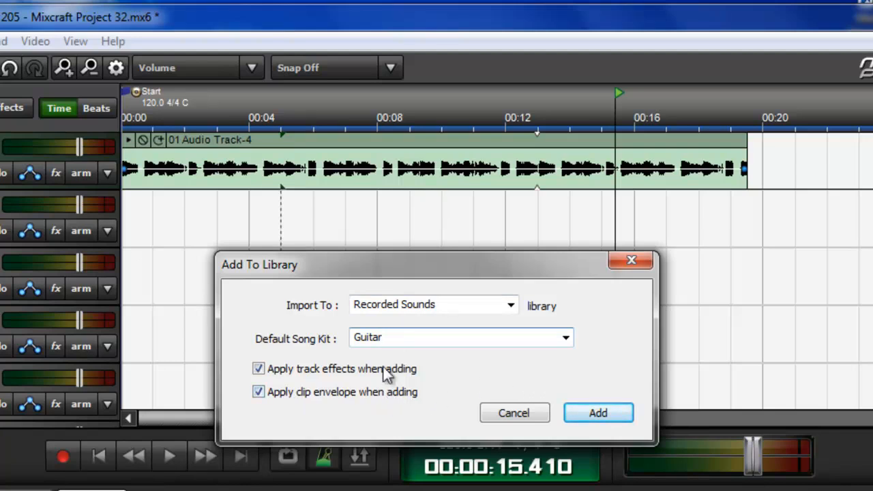
mouse_move(396, 406)
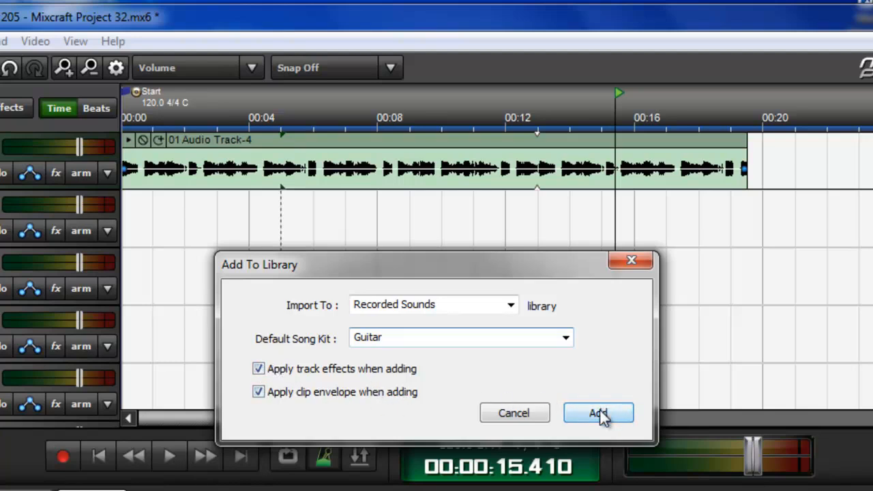
- Add the loop as Guitar 03 and place it on track 1 from the library
left_click(598, 412)
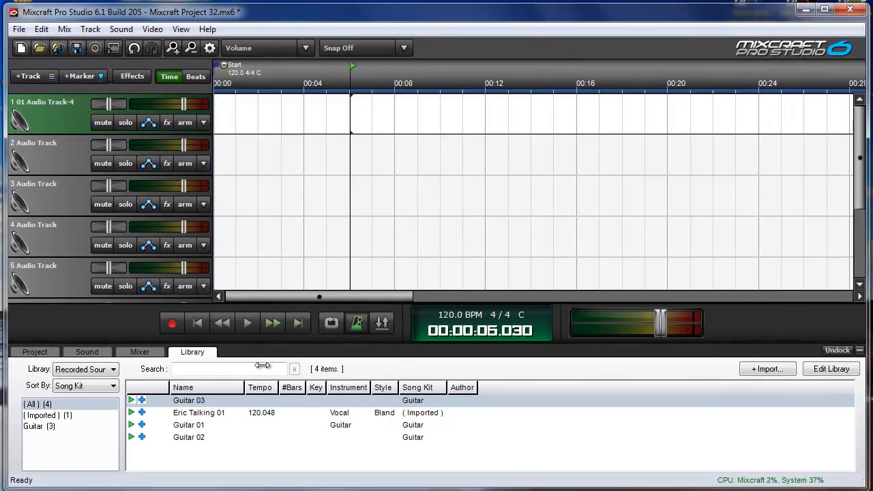
left_click(188, 401)
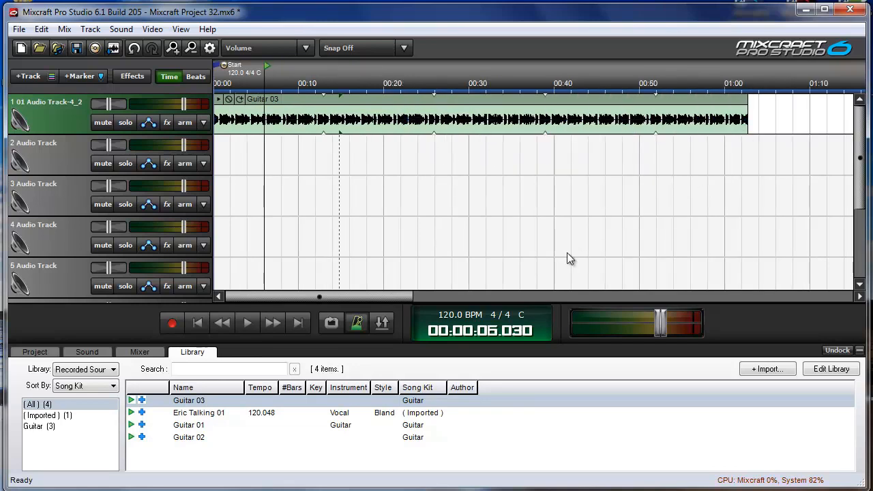
mouse_move(139, 339)
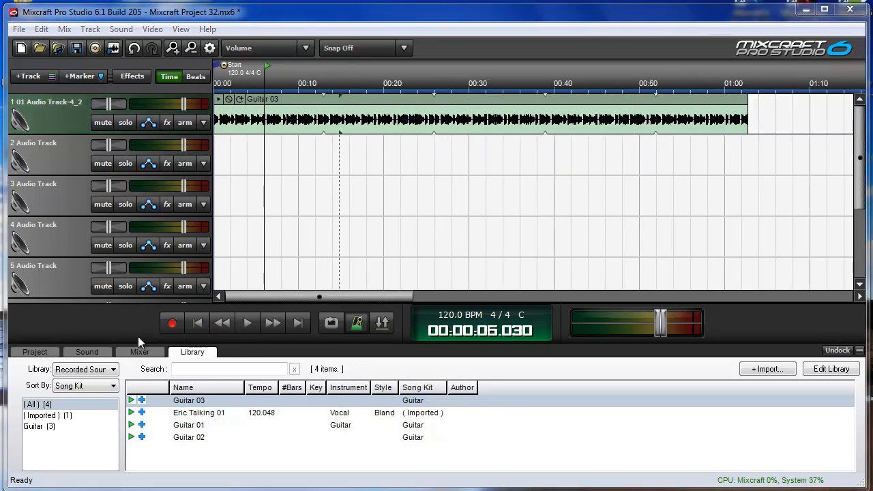